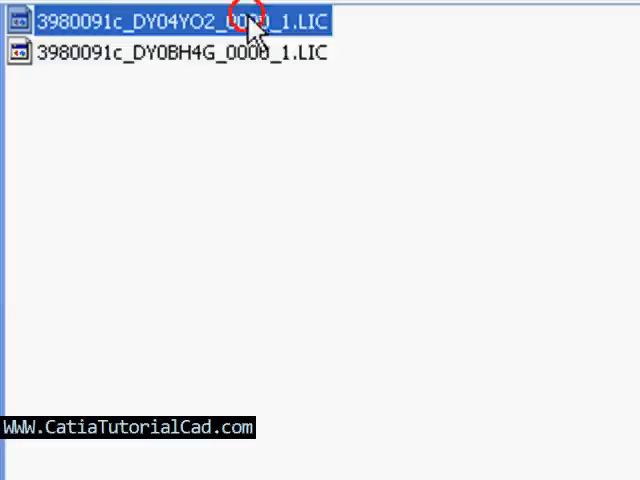
Step: Open license file 3980091c_DY04YO2_0000_1.LIC in Notepad
{"action": "left_click", "coordinate": [180, 51]}
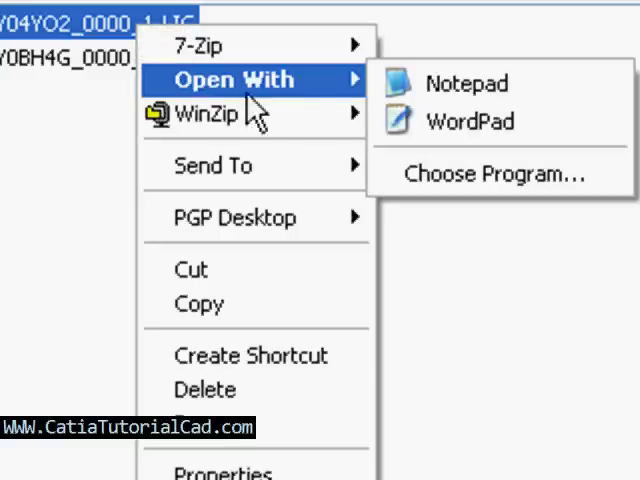
{"action": "mouse_move", "coordinate": [466, 84]}
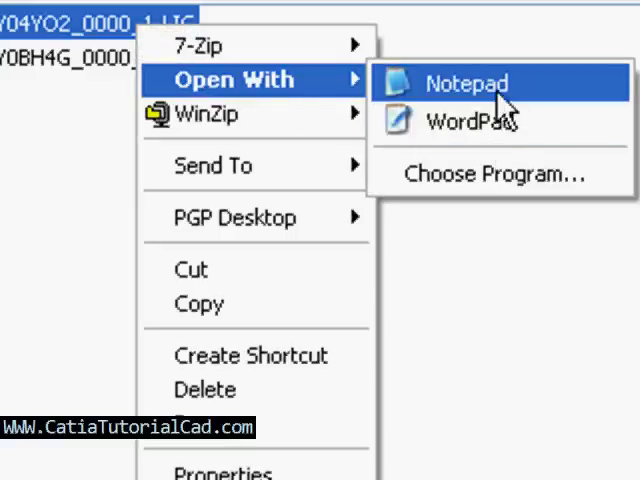
{"action": "left_click", "coordinate": [466, 83]}
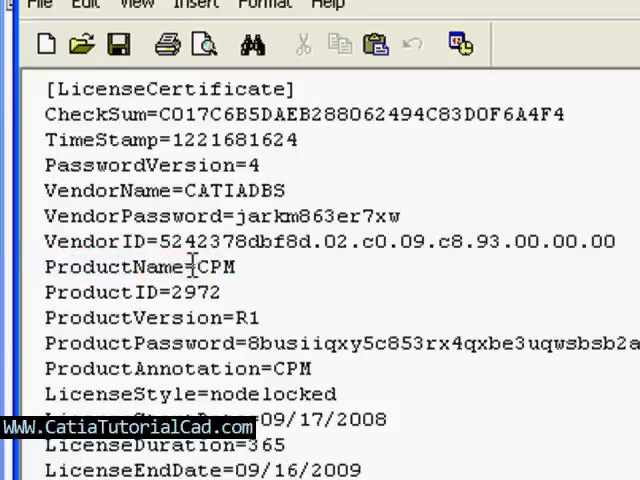
Step: Highlight the CPM product name, nodelocked license style and target ID in the certificate
{"action": "double_click", "coordinate": [216, 266]}
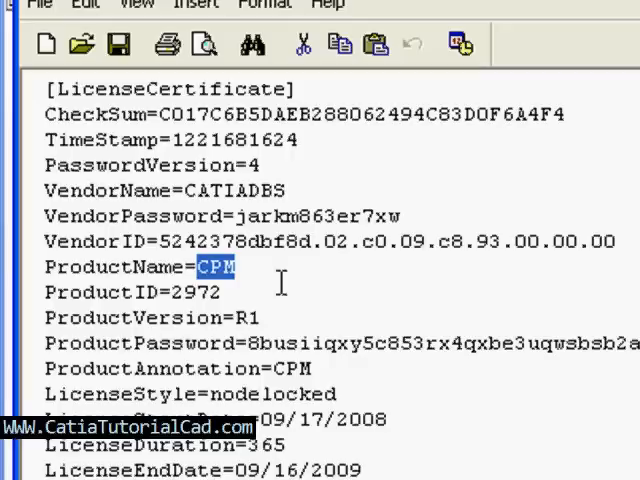
{"action": "mouse_move", "coordinate": [313, 343]}
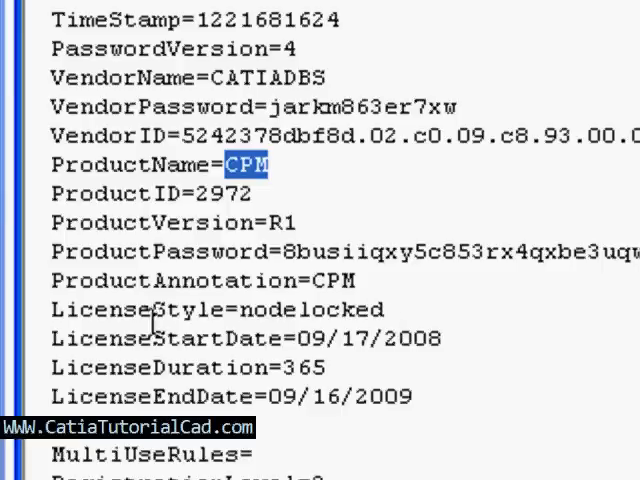
{"action": "double_click", "coordinate": [68, 308]}
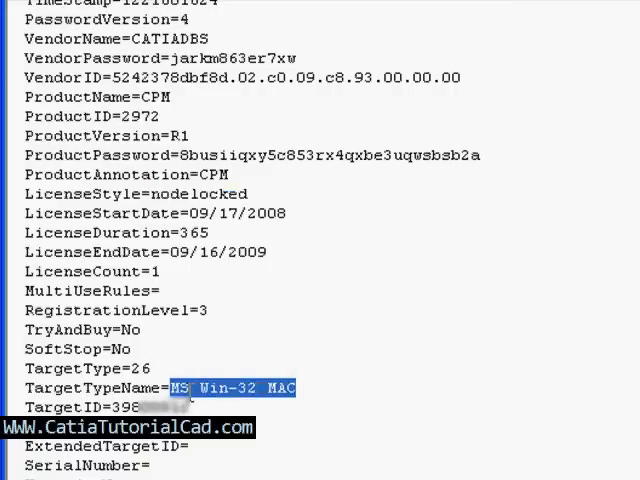
{"action": "scroll", "scroll_direction": "down", "scroll_amount": 3}
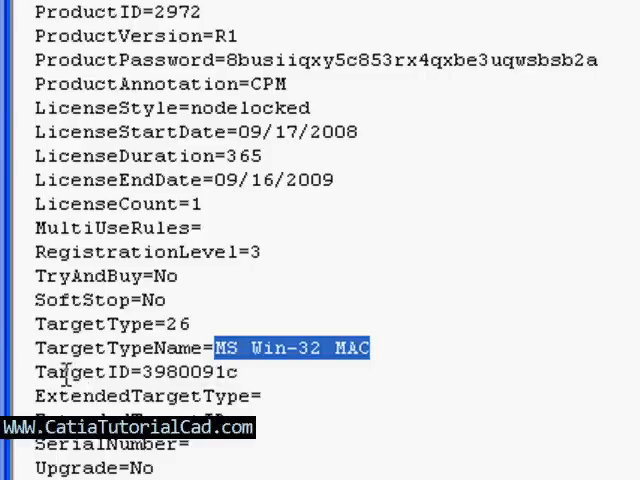
{"action": "double_click", "coordinate": [60, 372]}
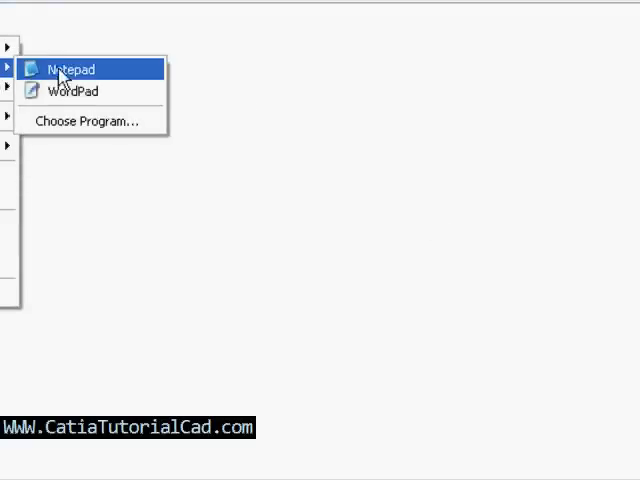
Step: Open the second license in Notepad and highlight the AL3 certificate's start date
{"action": "left_click", "coordinate": [71, 69]}
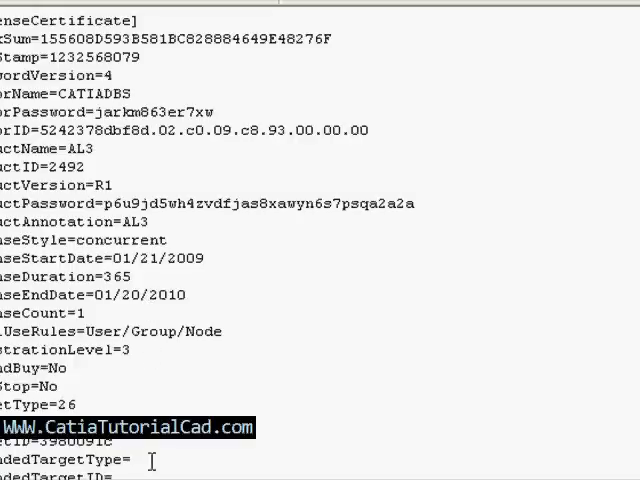
{"action": "mouse_move", "coordinate": [118, 393]}
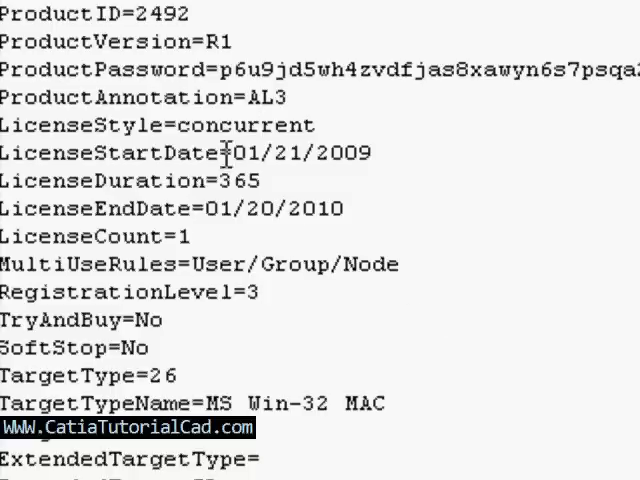
{"action": "double_click", "coordinate": [300, 154]}
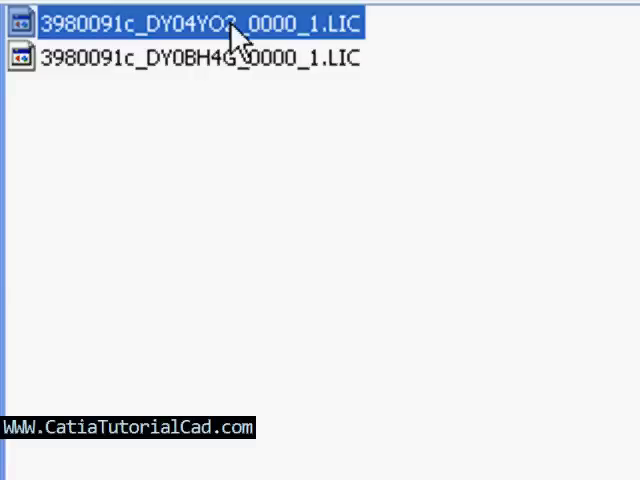
{"action": "mouse_move", "coordinate": [255, 65]}
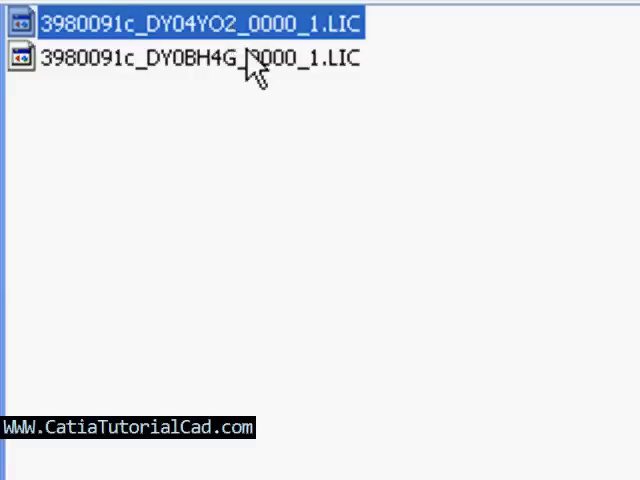
Step: Select the second .LIC file in Explorer before launching the Basic License Tool
{"action": "left_click", "coordinate": [200, 57]}
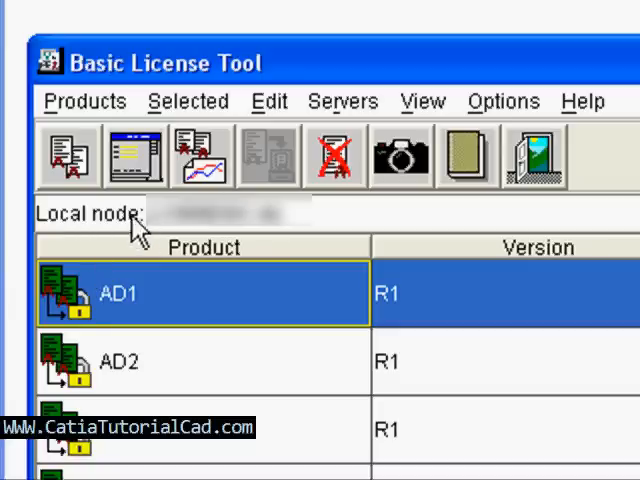
{"action": "mouse_move", "coordinate": [213, 297]}
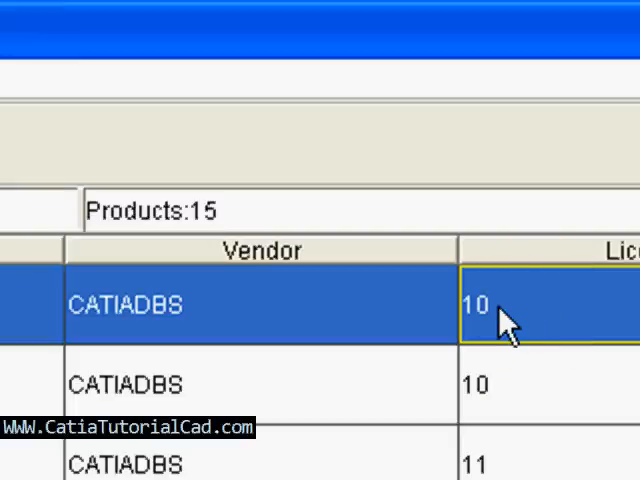
{"action": "mouse_move", "coordinate": [510, 325]}
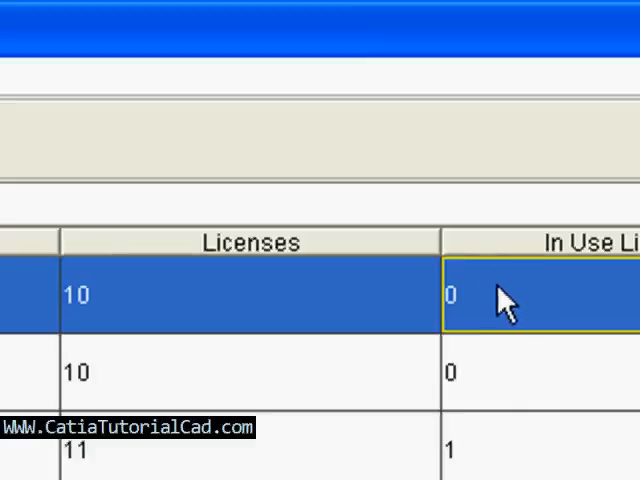
{"action": "mouse_move", "coordinate": [460, 315]}
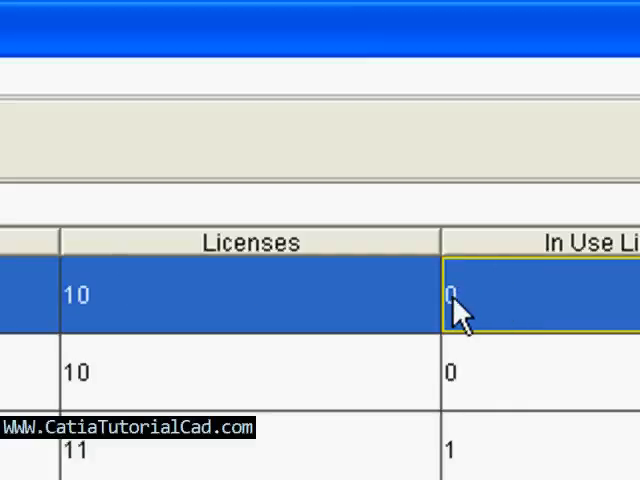
{"action": "left_click", "coordinate": [100, 293]}
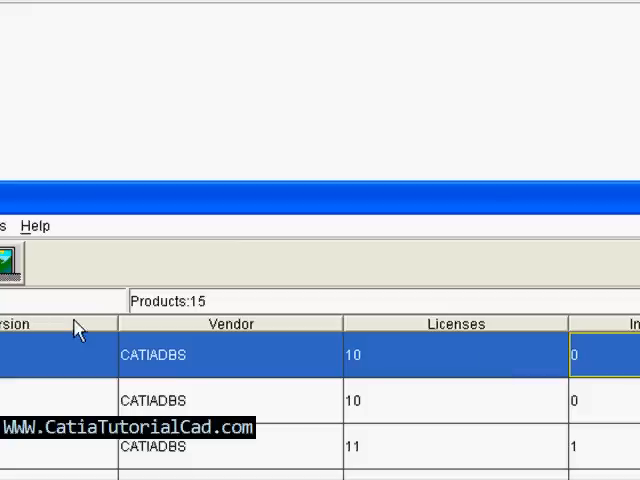
{"action": "left_click", "coordinate": [612, 356]}
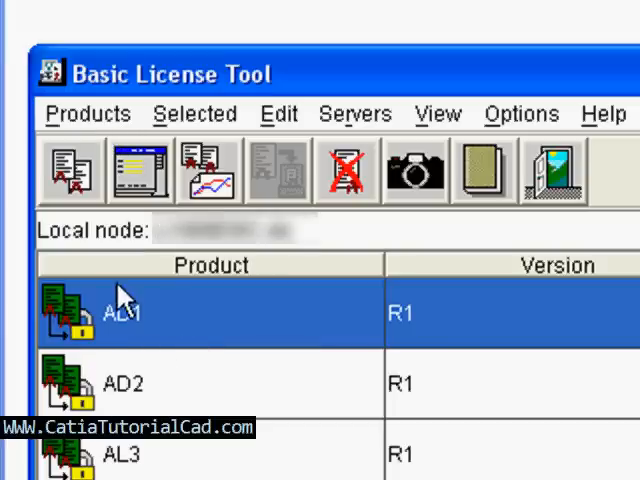
{"action": "left_click", "coordinate": [88, 113]}
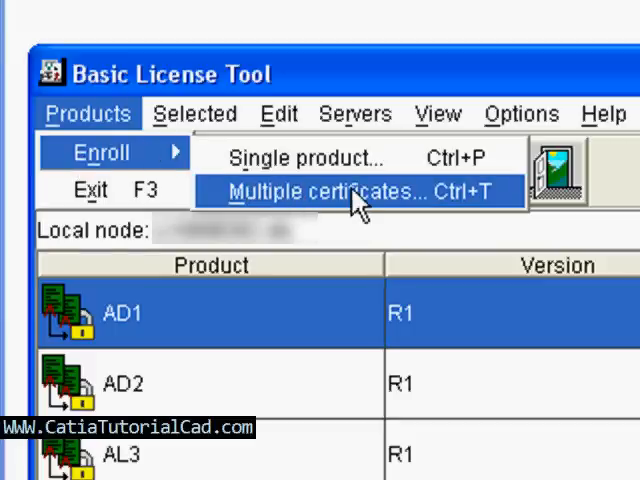
{"action": "left_click", "coordinate": [310, 191]}
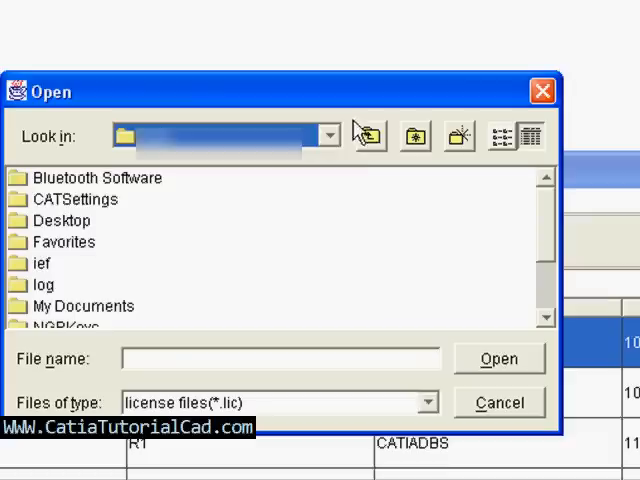
{"action": "left_click", "coordinate": [367, 135]}
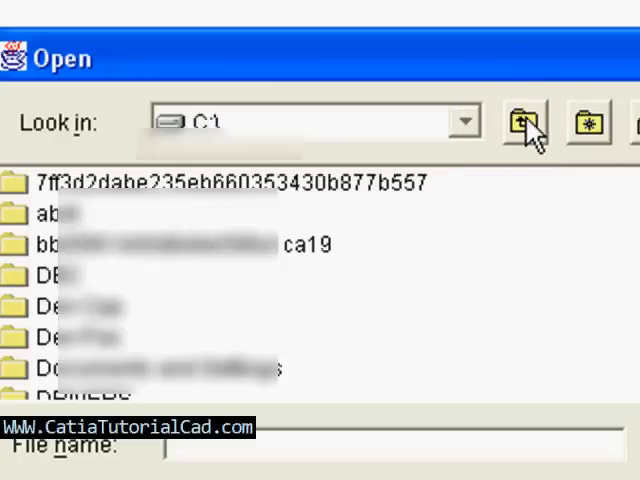
{"action": "left_click", "coordinate": [150, 245]}
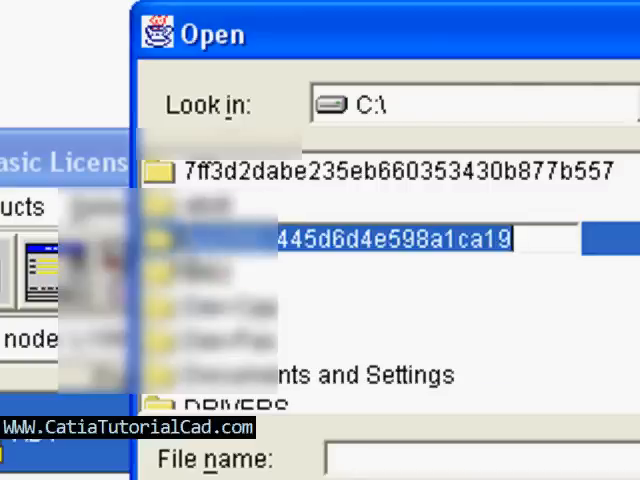
{"action": "double_click", "coordinate": [390, 240]}
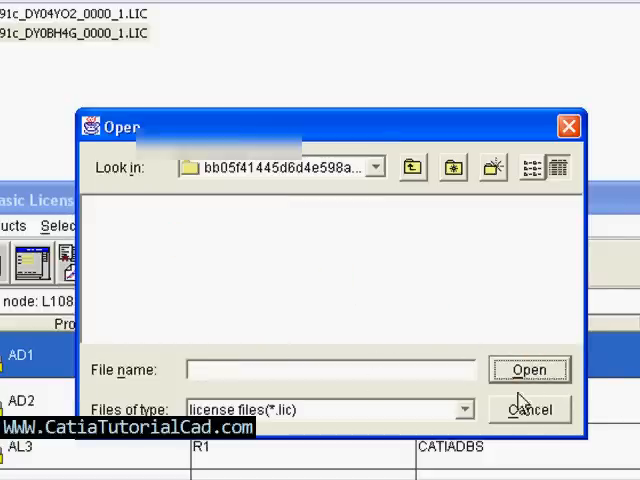
{"action": "left_click", "coordinate": [530, 410]}
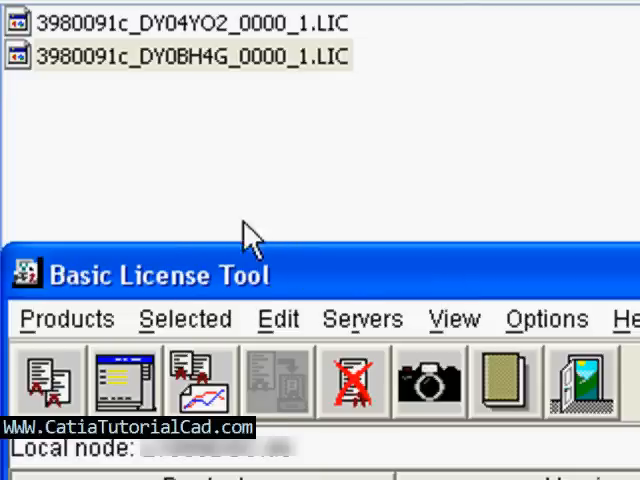
{"action": "mouse_move", "coordinate": [262, 28]}
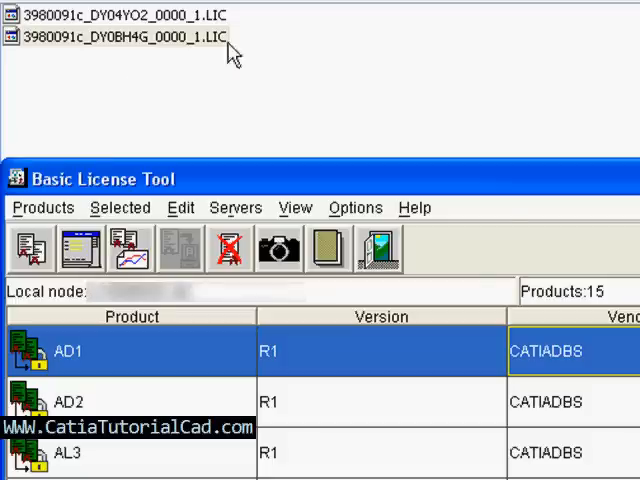
{"action": "mouse_move", "coordinate": [272, 398]}
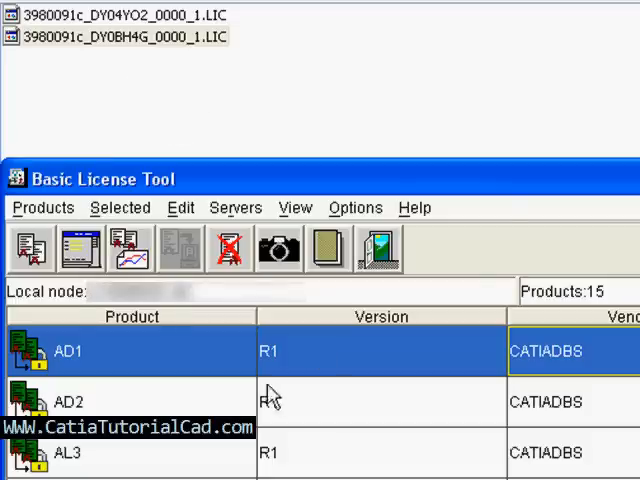